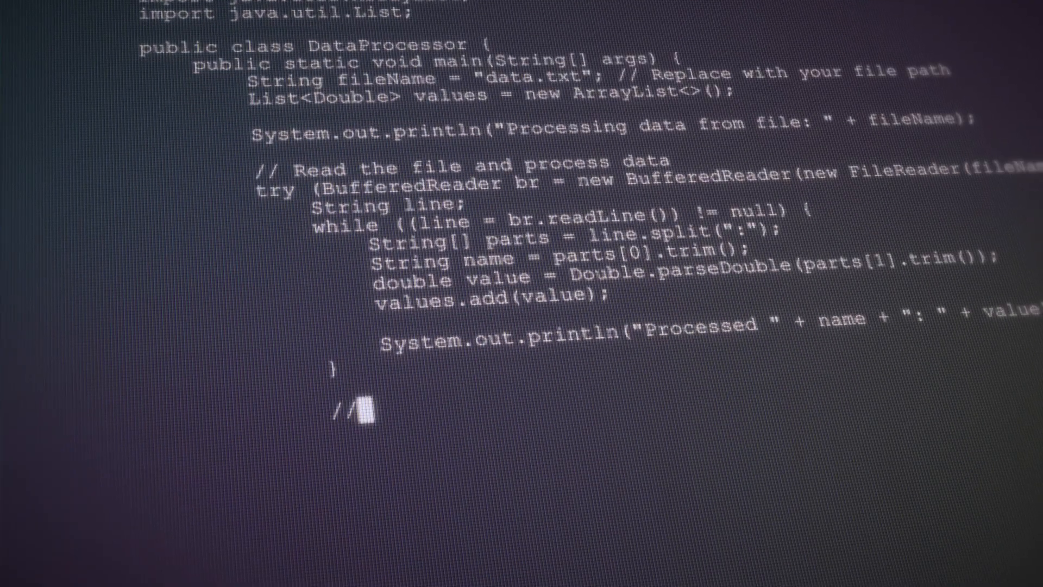
pyautogui.scroll(-3)
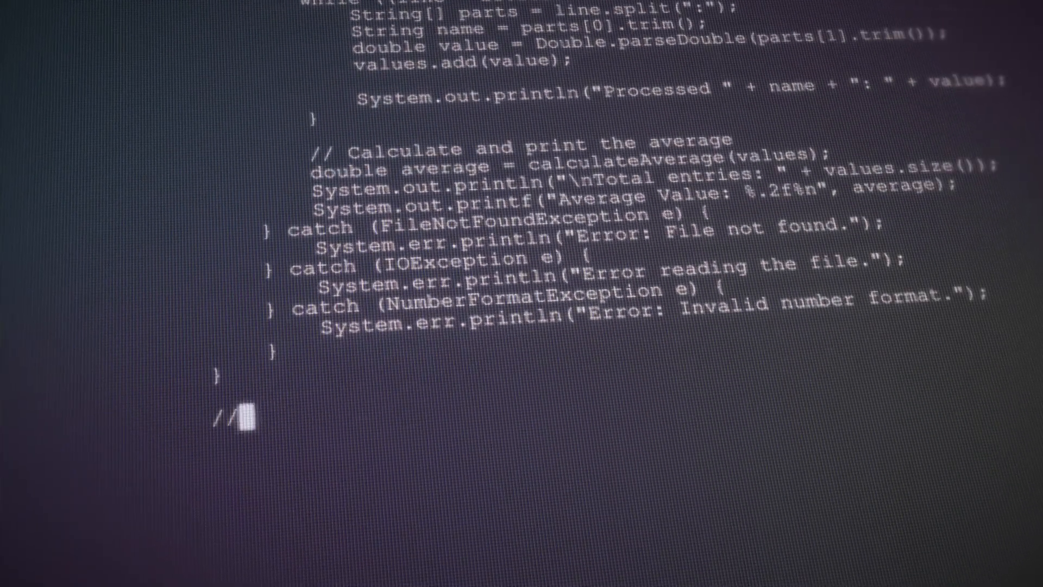